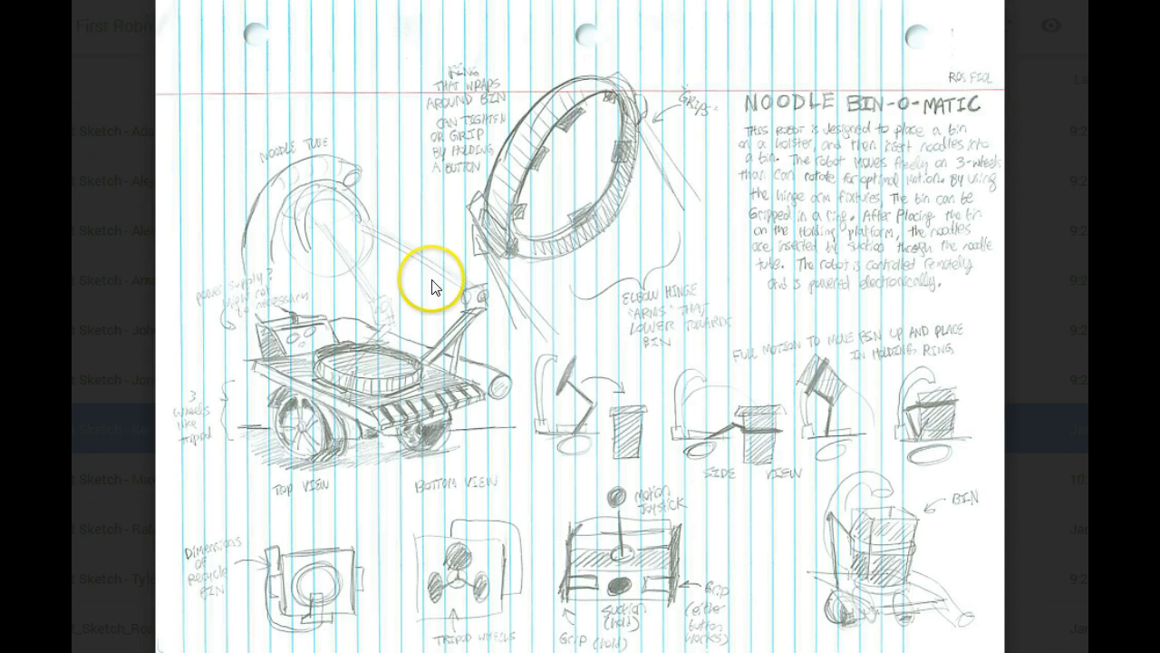
pyautogui.moveTo(356, 26)
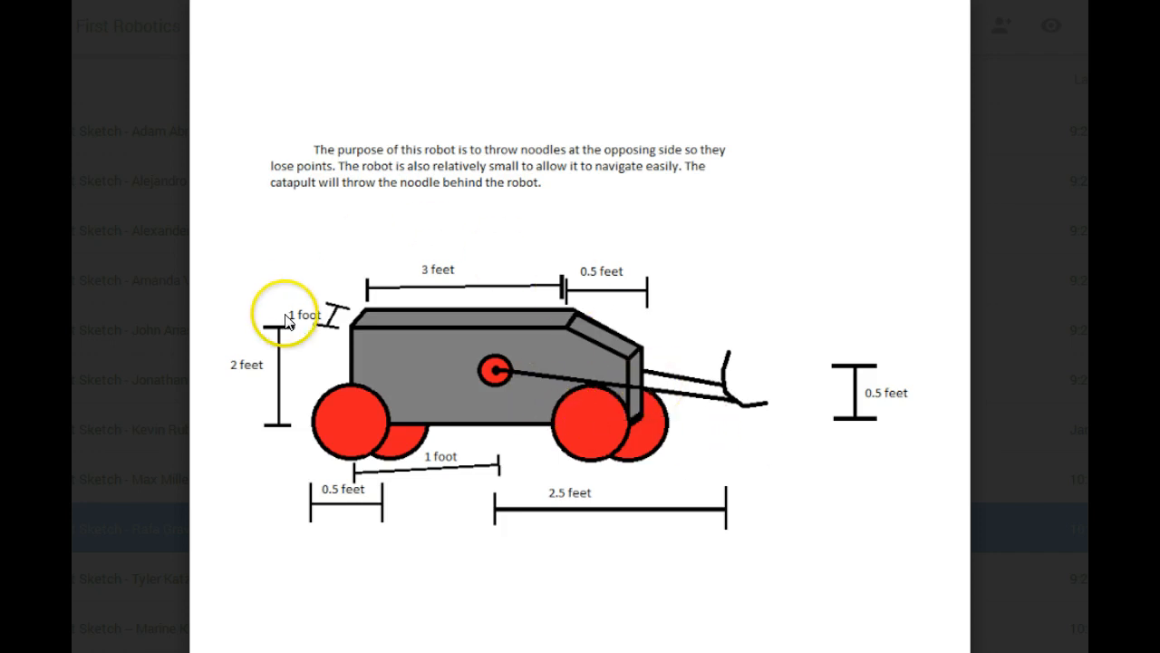
pyautogui.moveTo(853, 552)
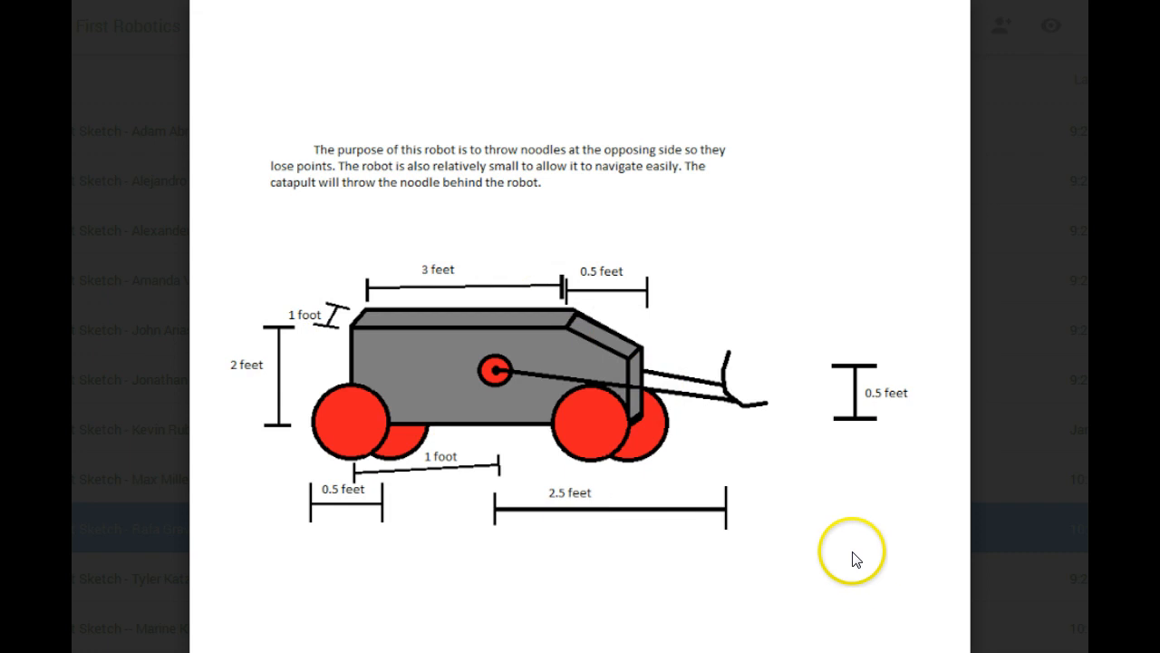
pyautogui.moveTo(760, 408)
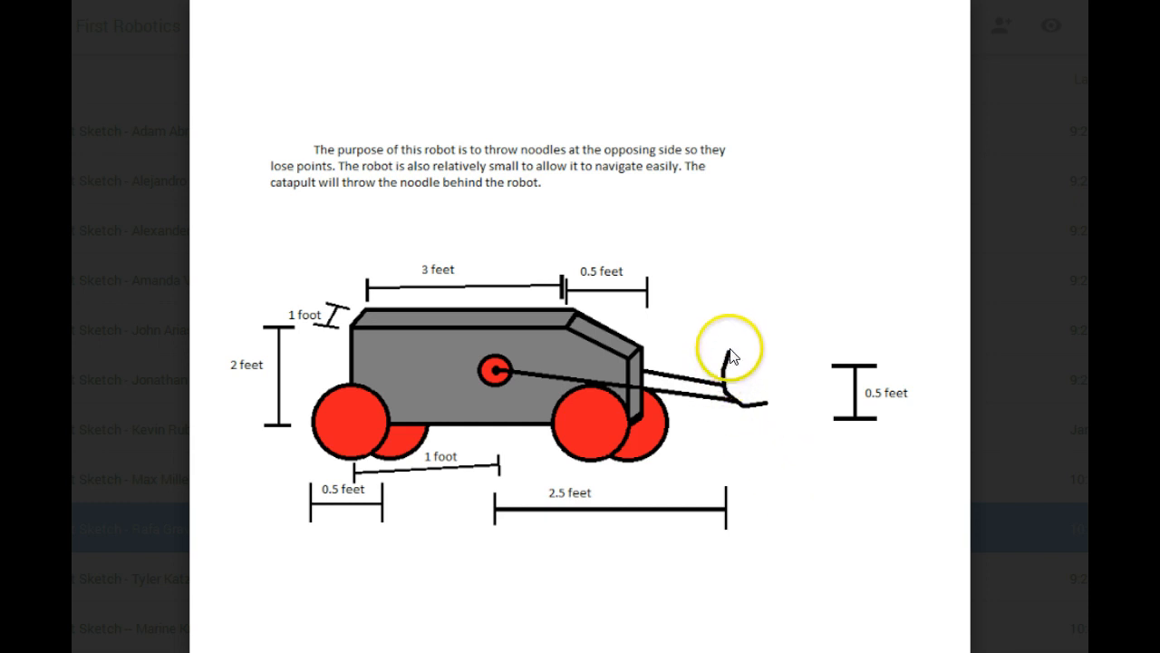
pyautogui.moveTo(860, 533)
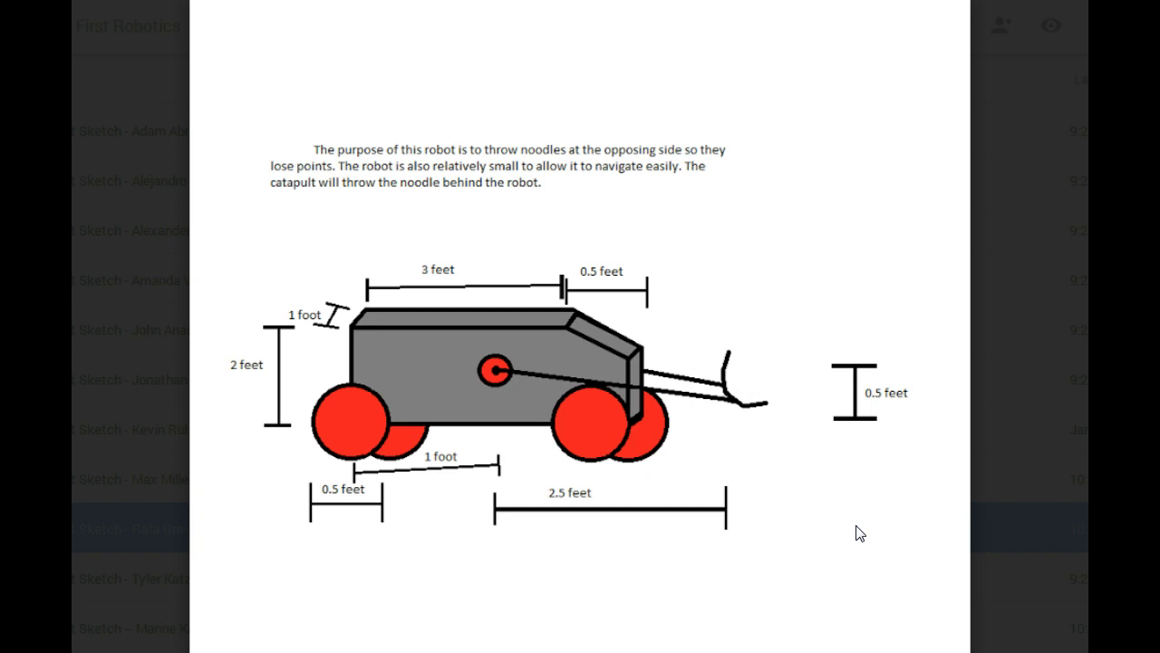
pyautogui.click(851, 520)
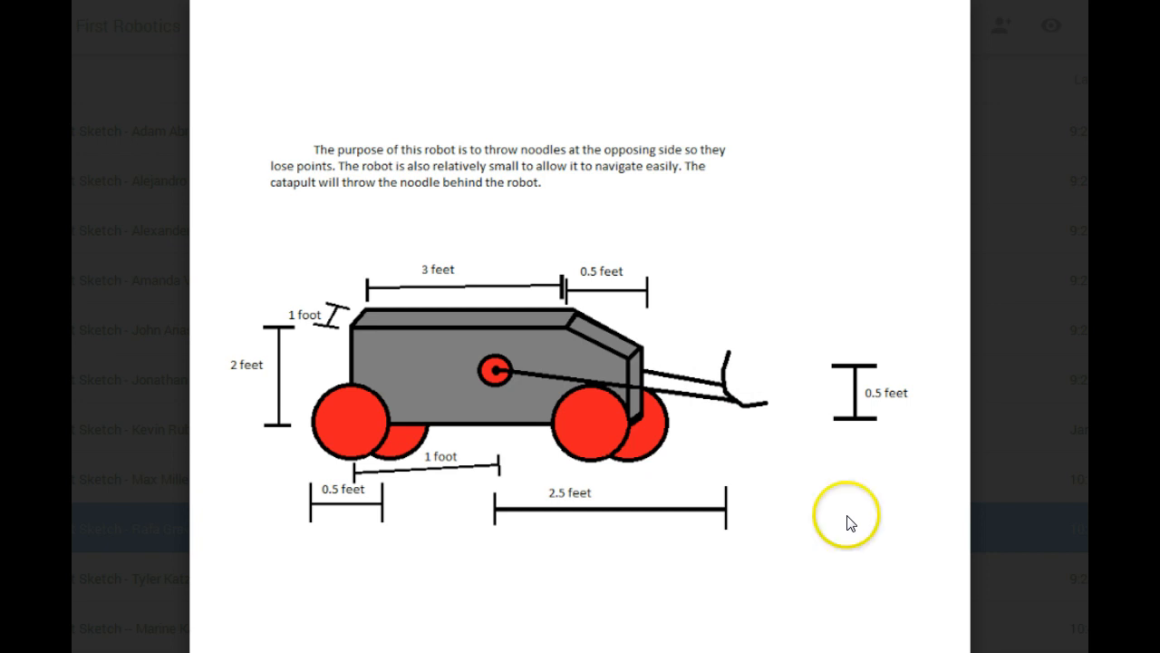
pyautogui.moveTo(729, 374)
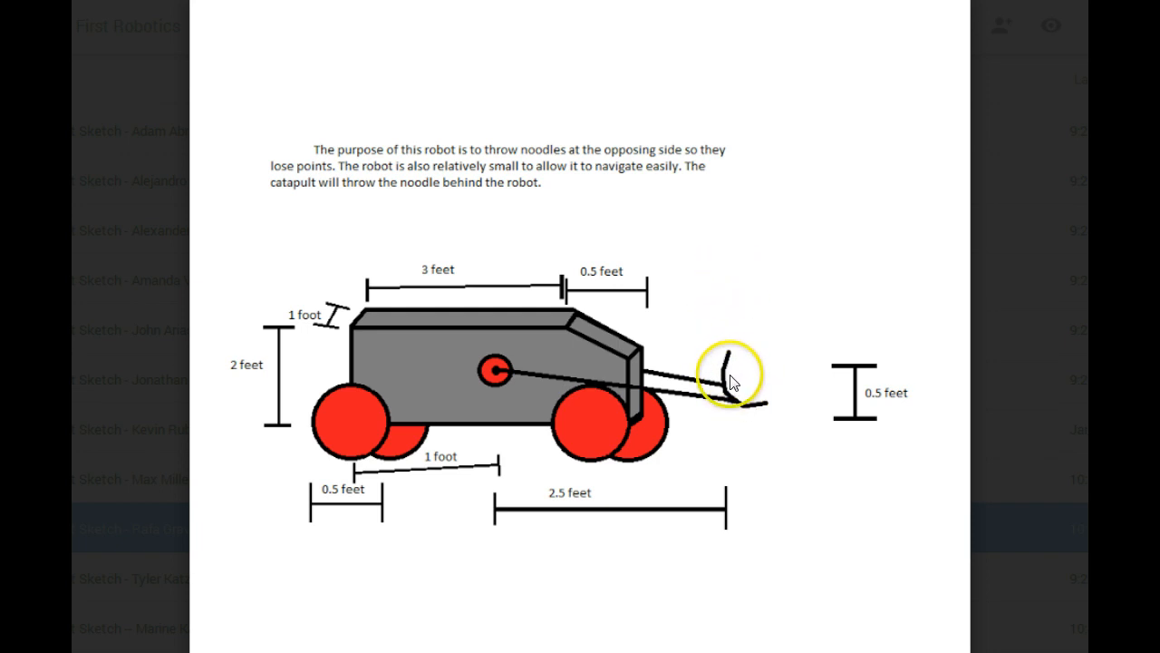
pyautogui.moveTo(736, 329)
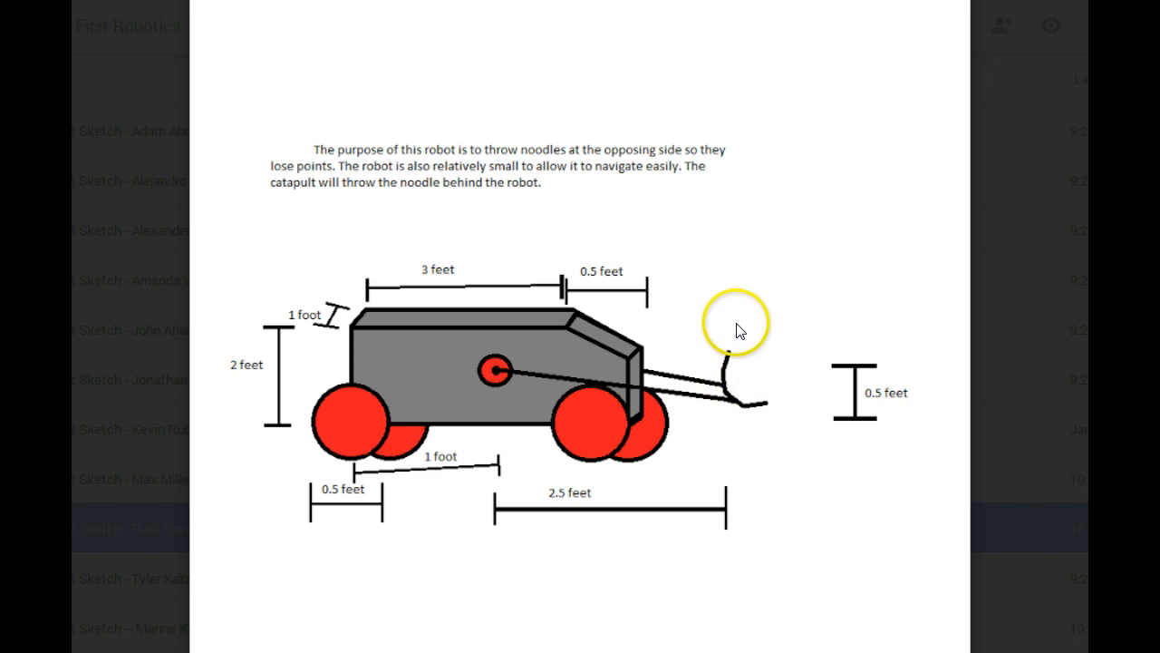
pyautogui.moveTo(678, 352)
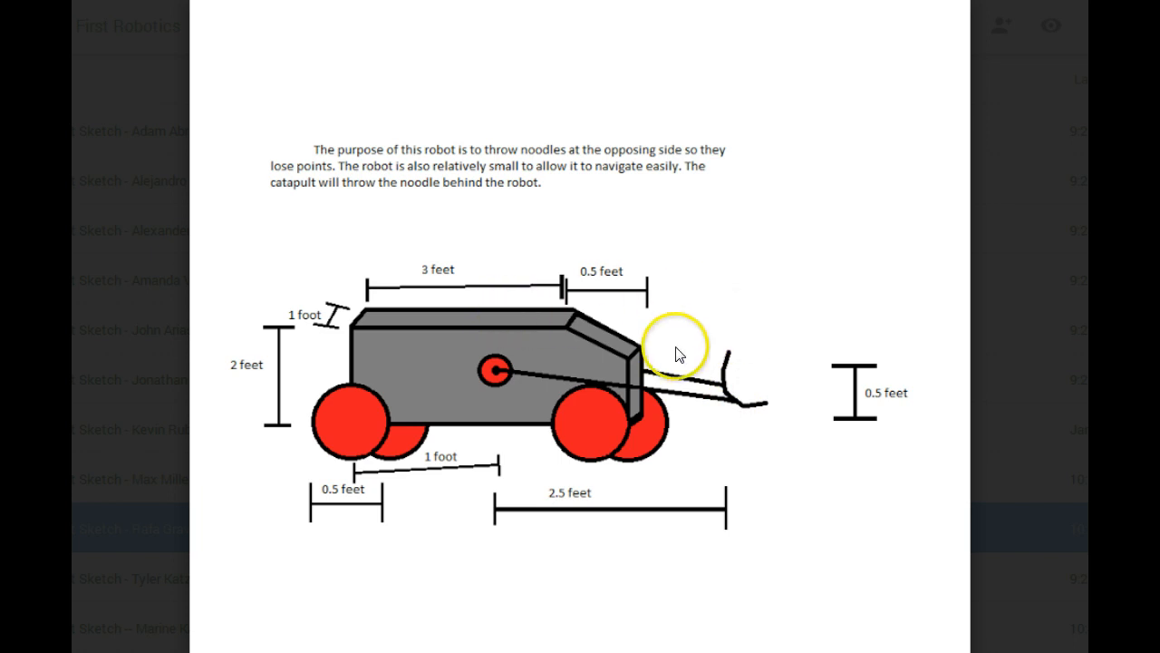
pyautogui.moveTo(950, 458)
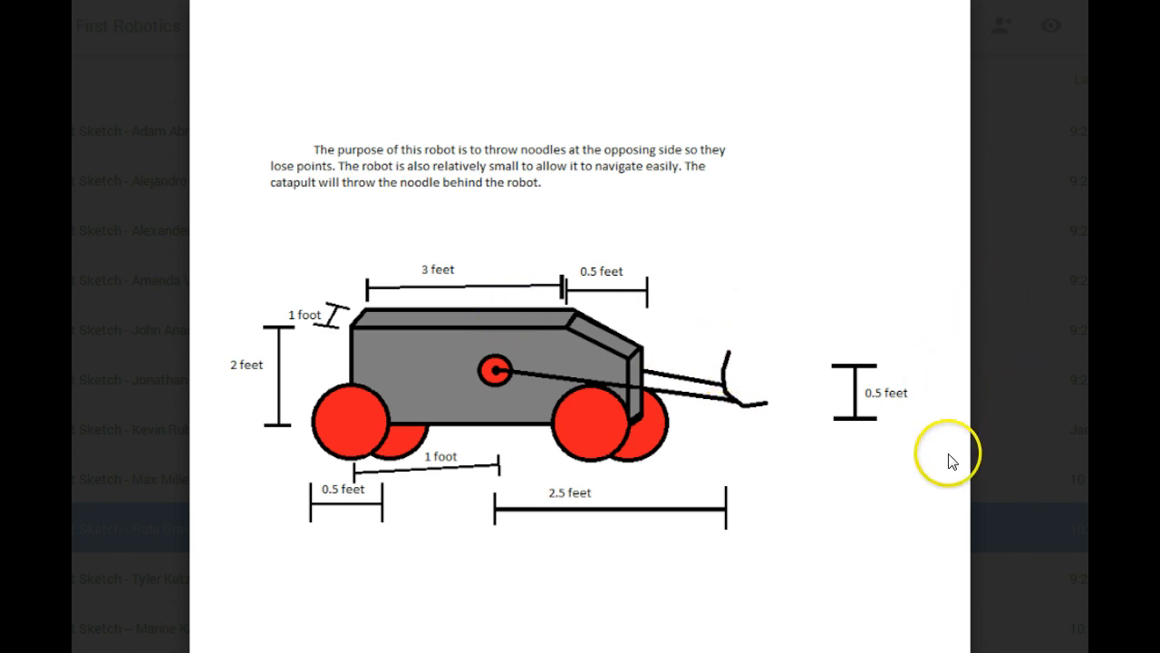
pyautogui.moveTo(887, 562)
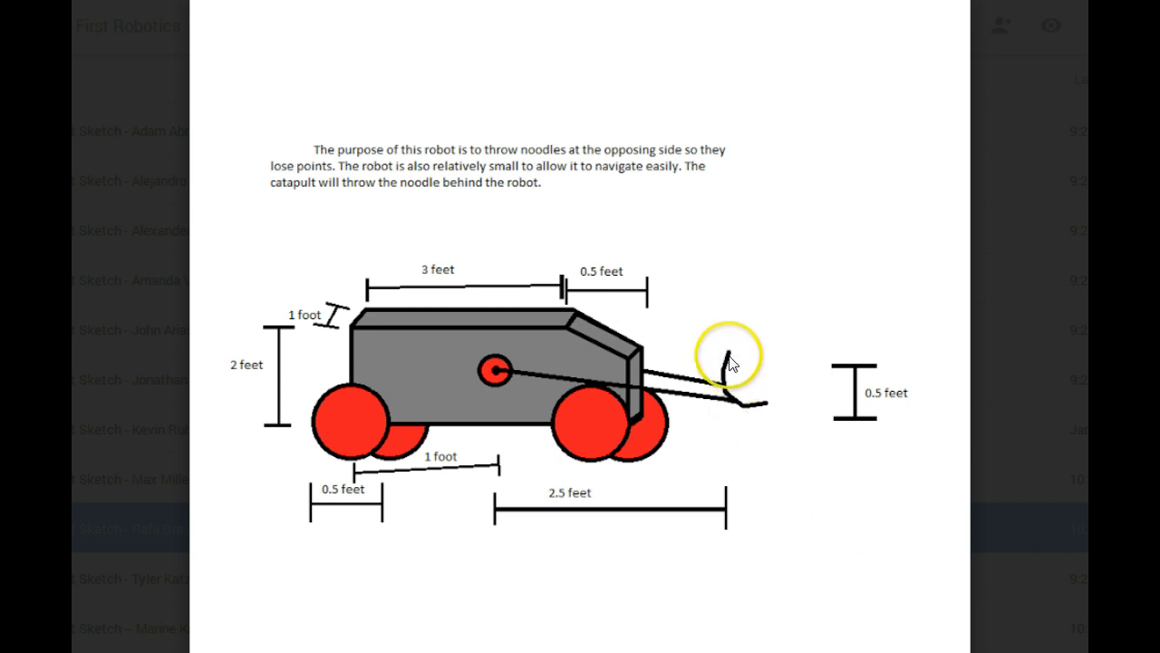
pyautogui.moveTo(800, 496)
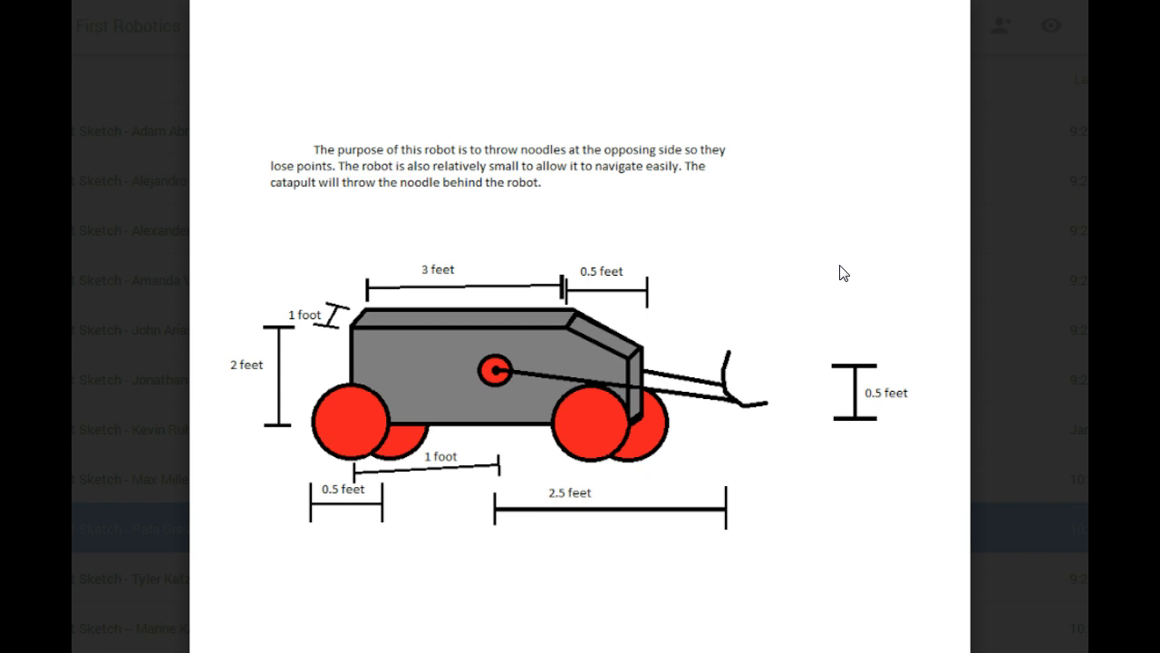
pyautogui.click(844, 267)
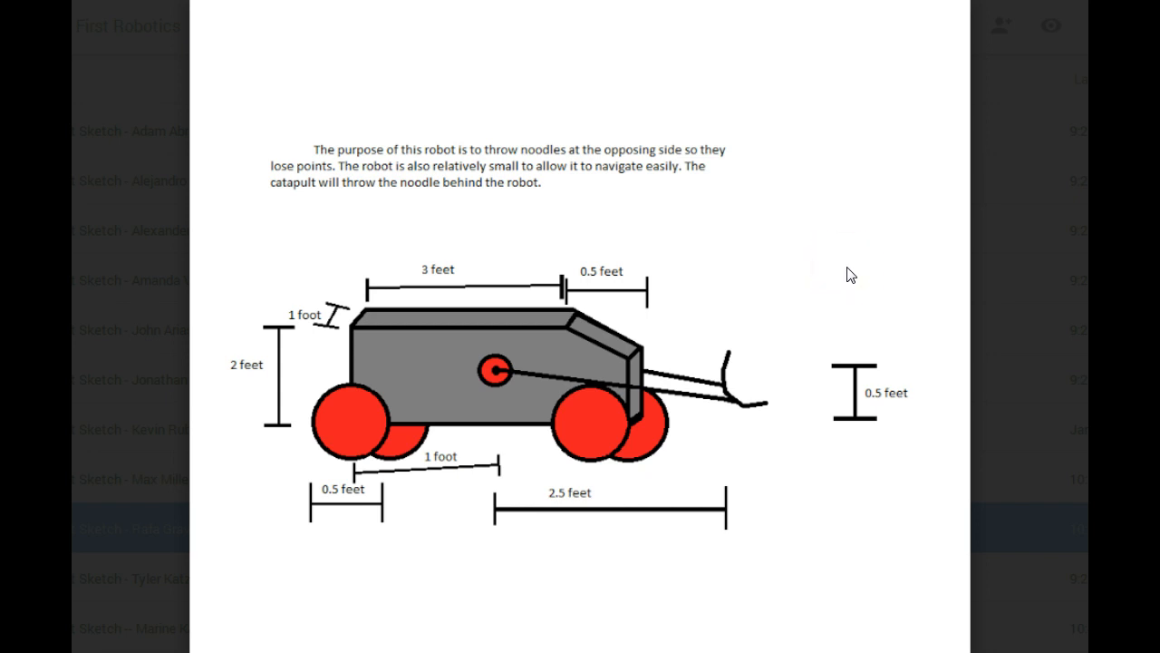
pyautogui.click(848, 264)
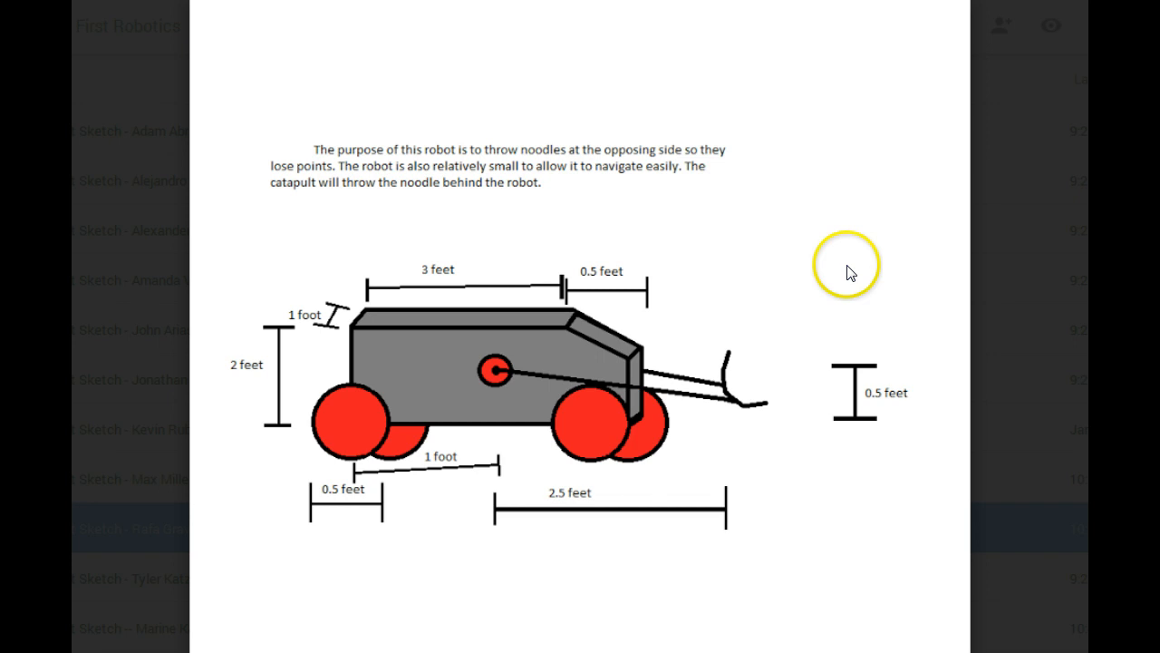
pyautogui.moveTo(136, 9)
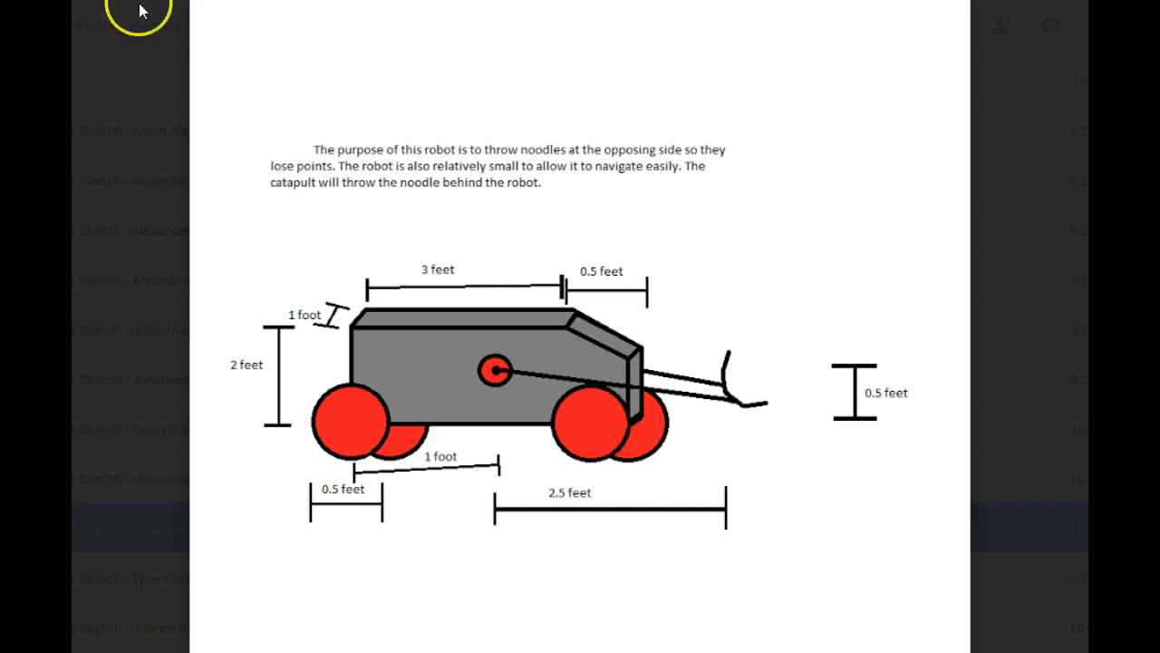